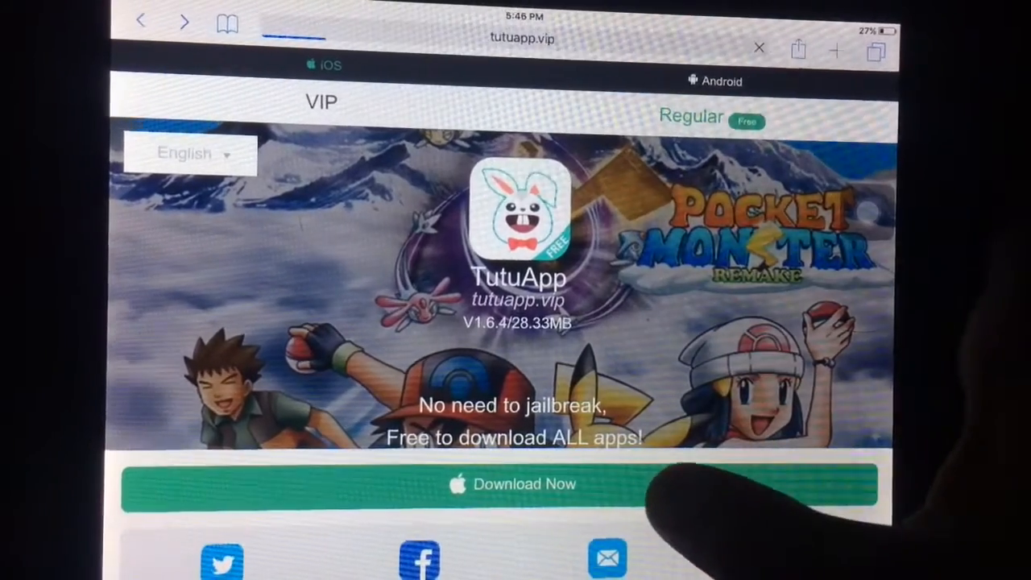
Step: Start the TutuApp installer download from tutuapp.vip via Download Now
click(512, 483)
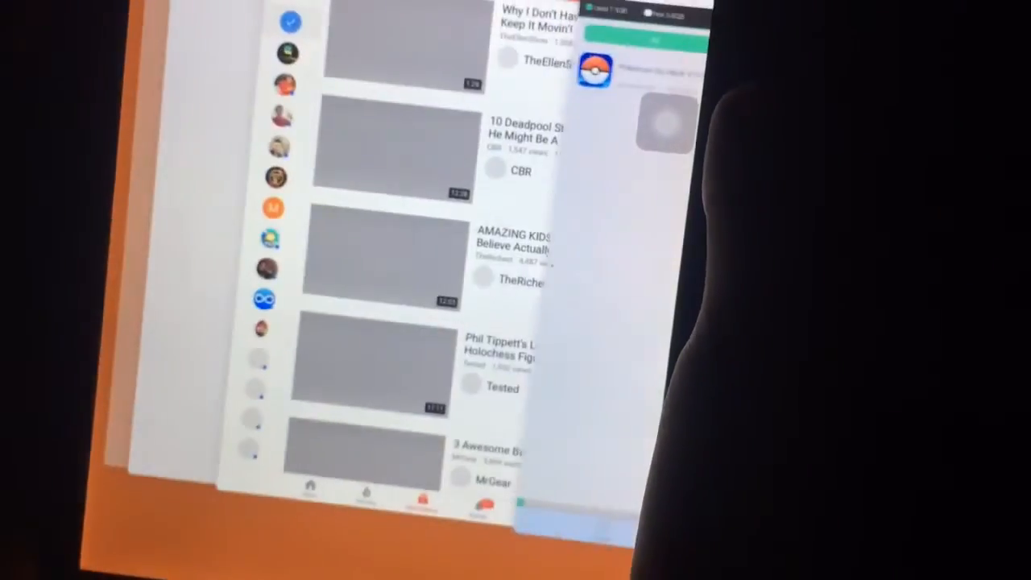
Step: Return to the iPad home screen with Pokémon GO installed beside TutuApp
key(home)
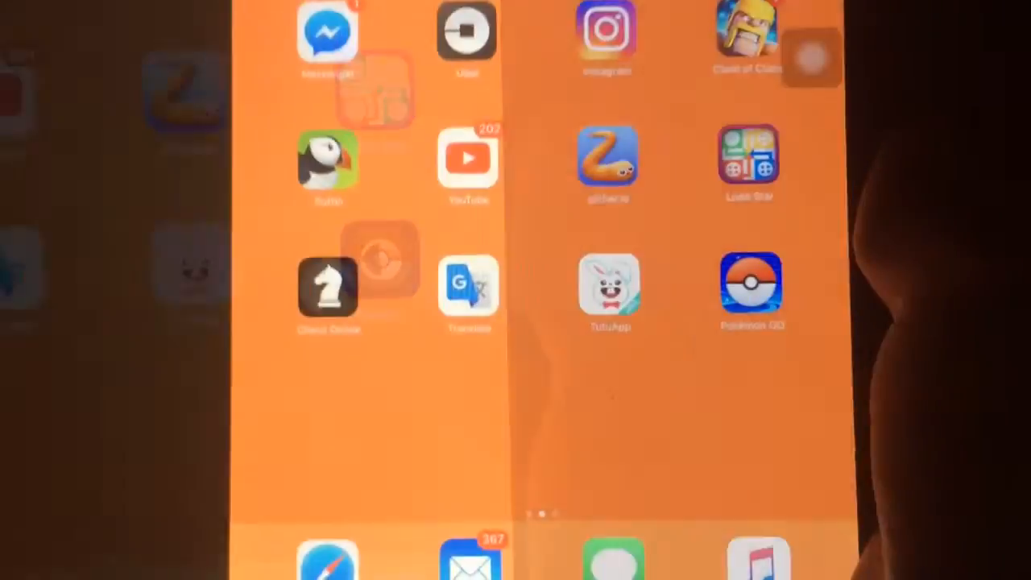
Step: Launch Pokémon GO from its home-screen icon, reaching the location-access prompt
click(749, 290)
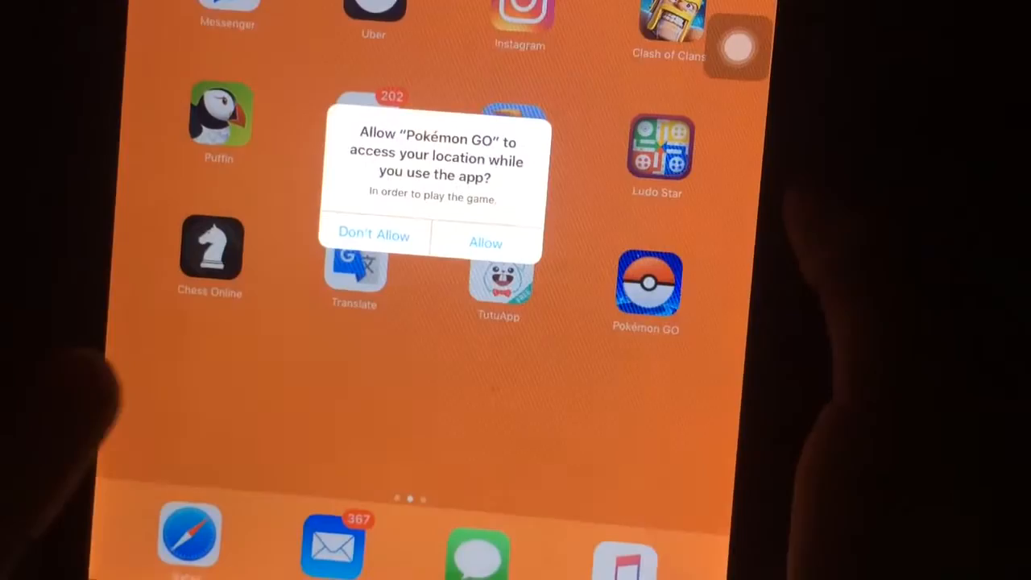